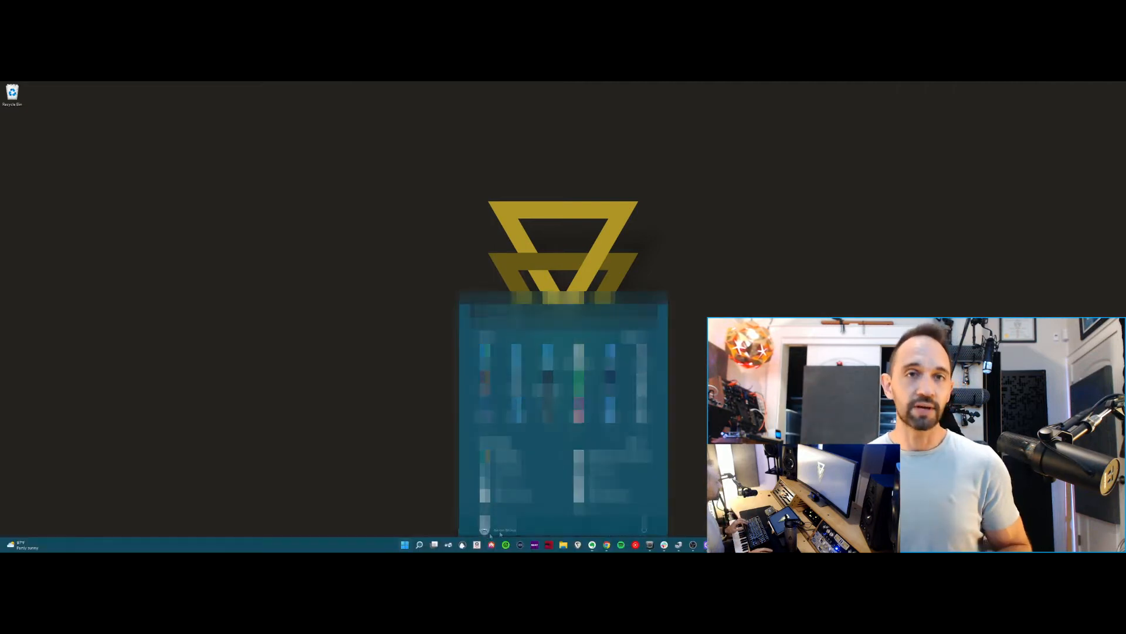
- Launch Event Viewer from the Start button's quick link menu
{"action": "right_click", "coordinate": [404, 544]}
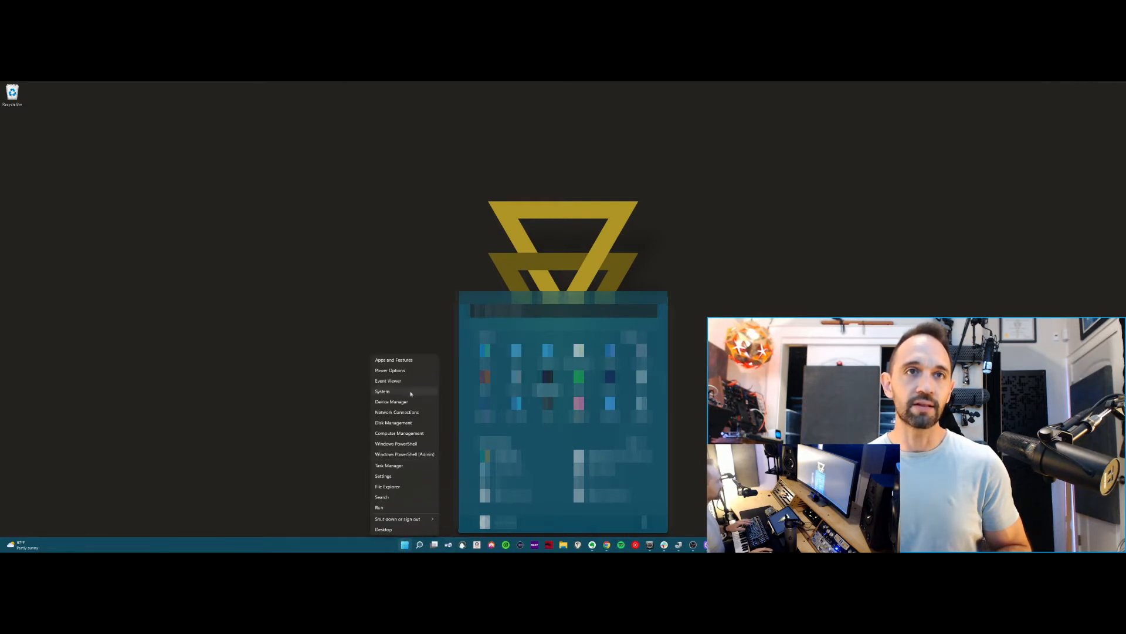
{"action": "left_click", "coordinate": [388, 381]}
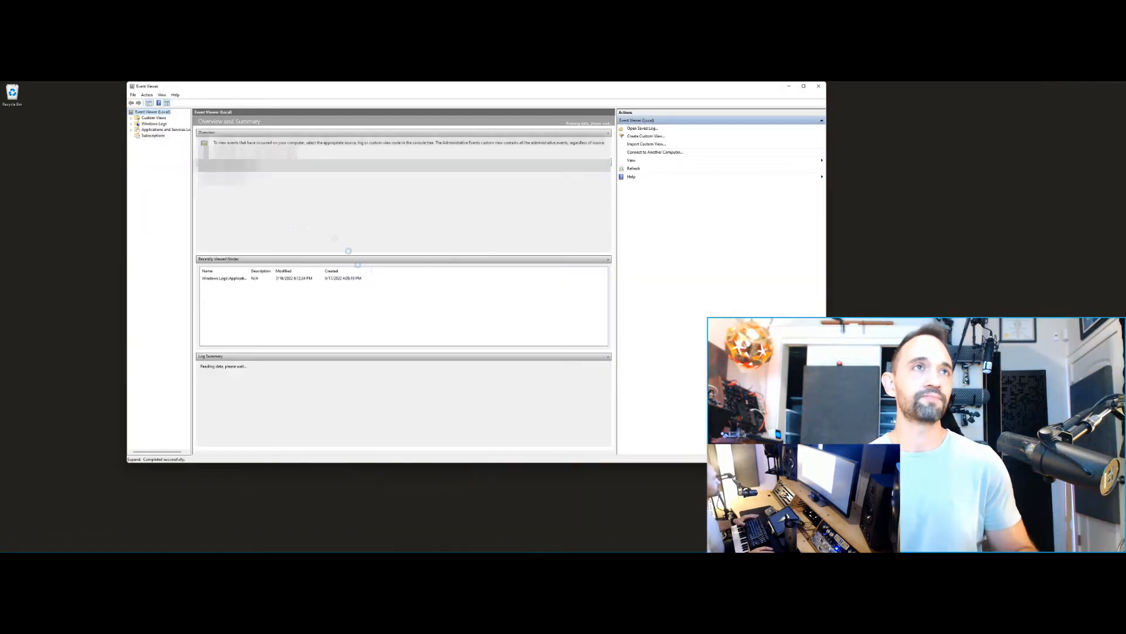
- Open the Application log and view the Application Error event showing the reaper.exe crash
{"action": "left_click", "coordinate": [137, 123]}
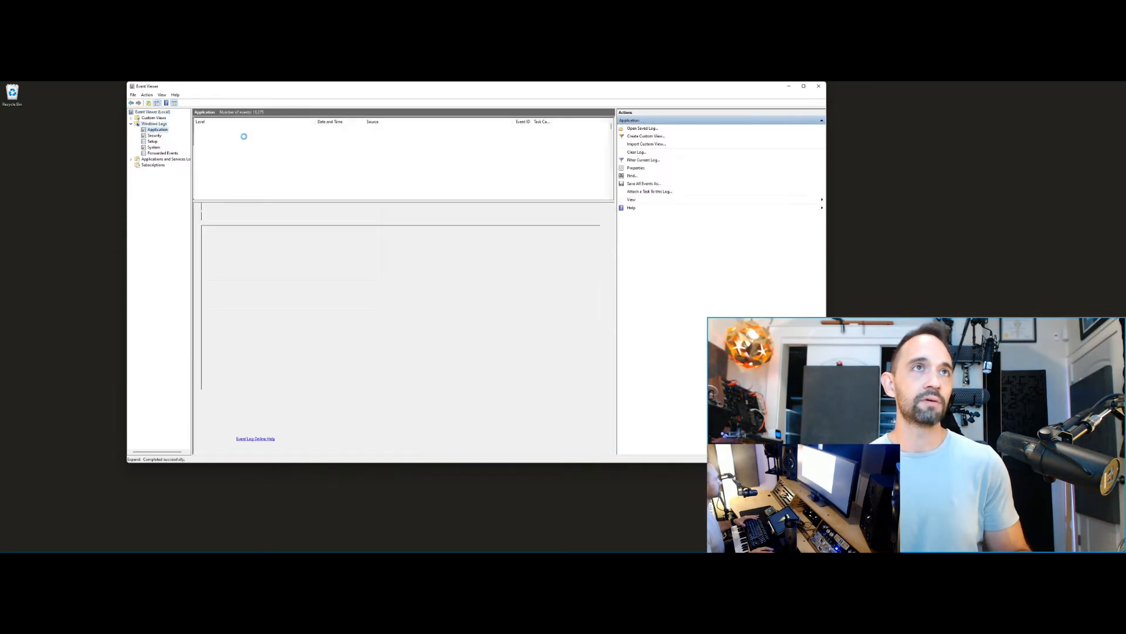
{"action": "left_click", "coordinate": [287, 135]}
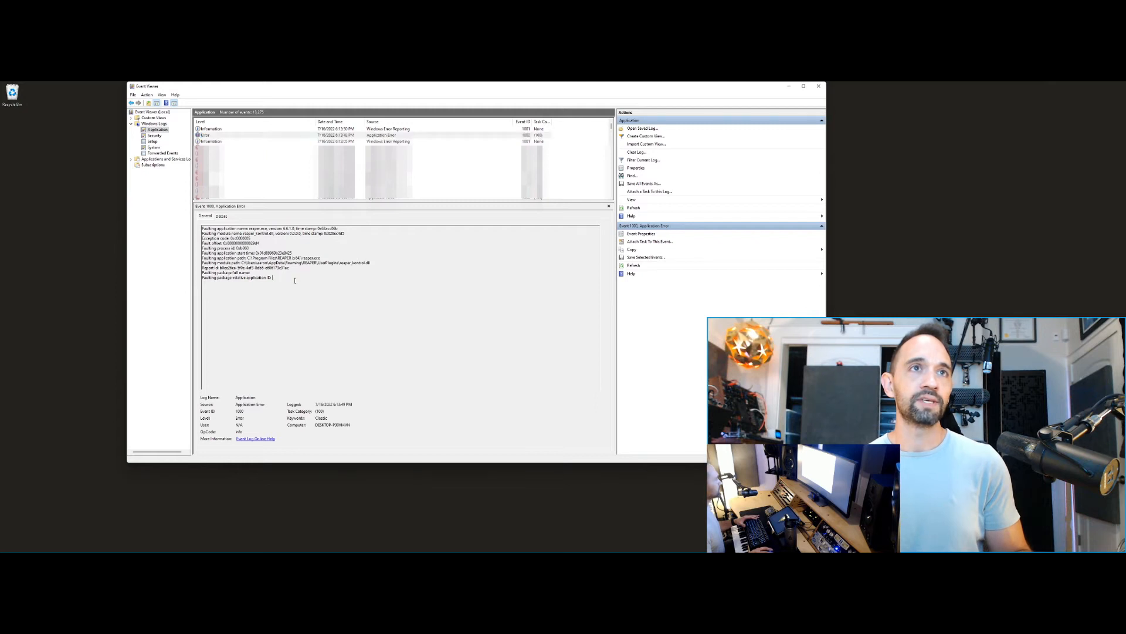
{"action": "double_click", "coordinate": [358, 262]}
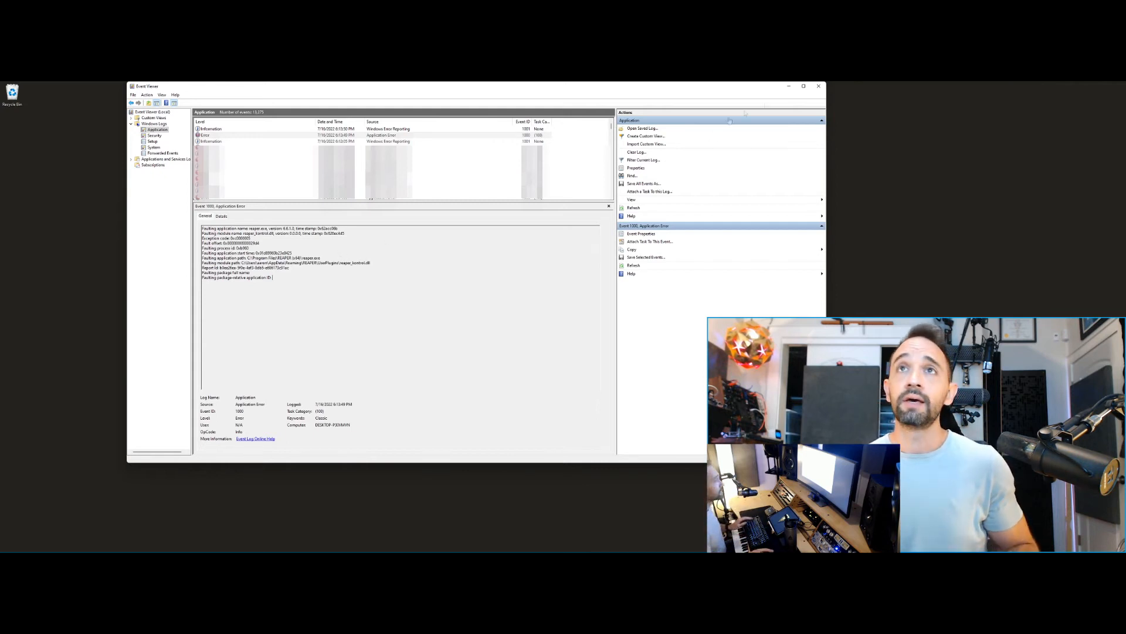
{"action": "left_click", "coordinate": [818, 86]}
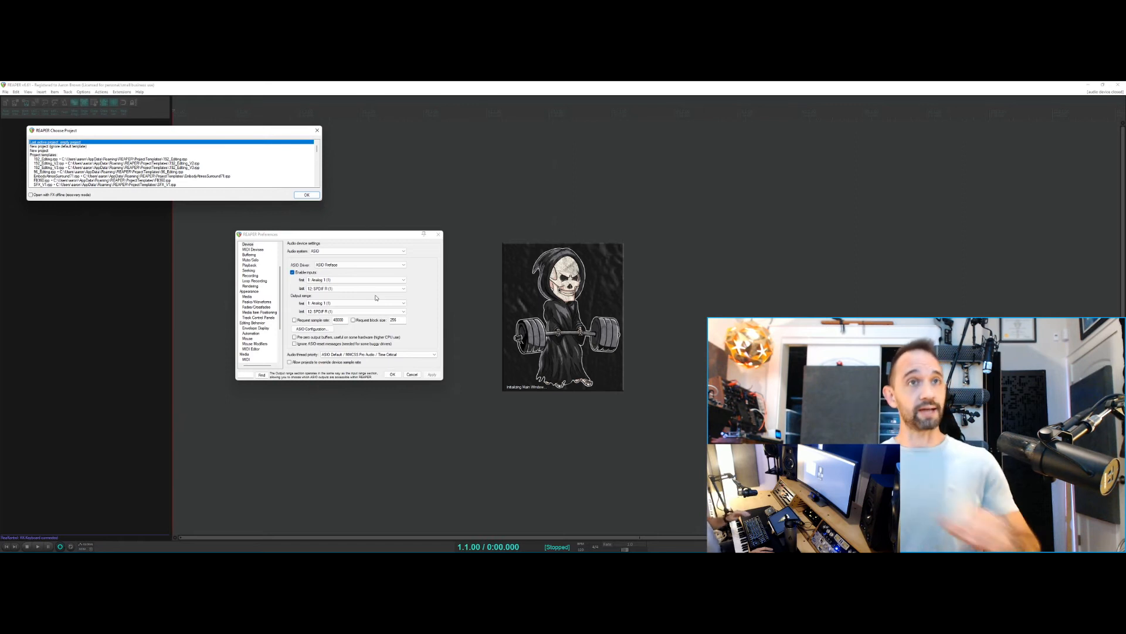
- Dismiss the Choose Project startup dialog to reach the empty project window
{"action": "left_click", "coordinate": [393, 373]}
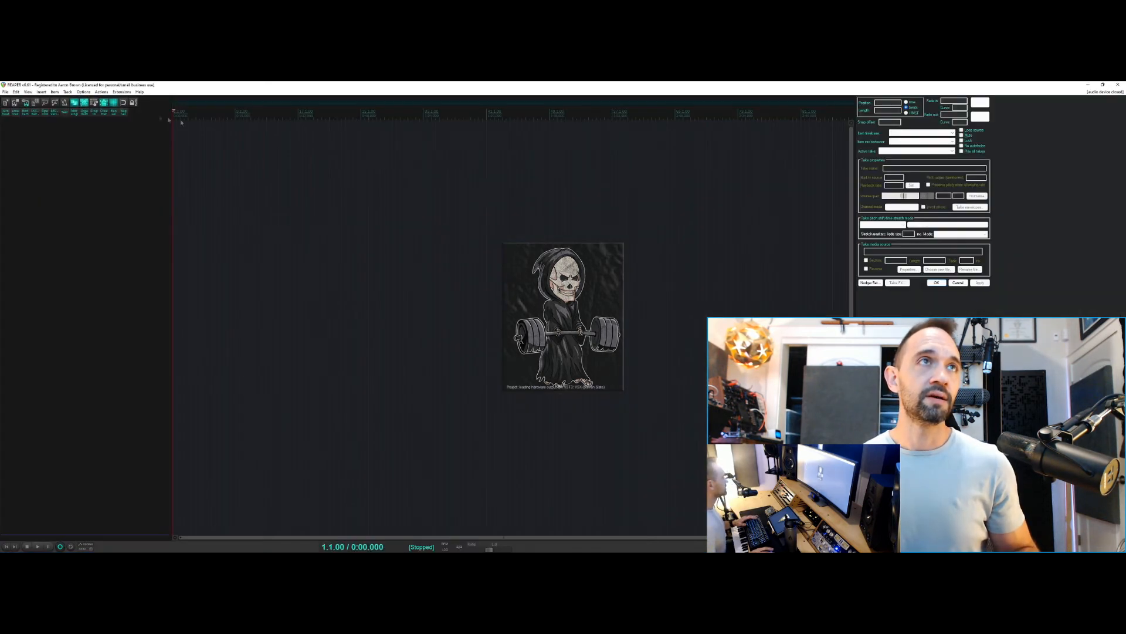
- Open the ReaPack package browser from the Extensions menu
{"action": "left_click", "coordinate": [101, 92]}
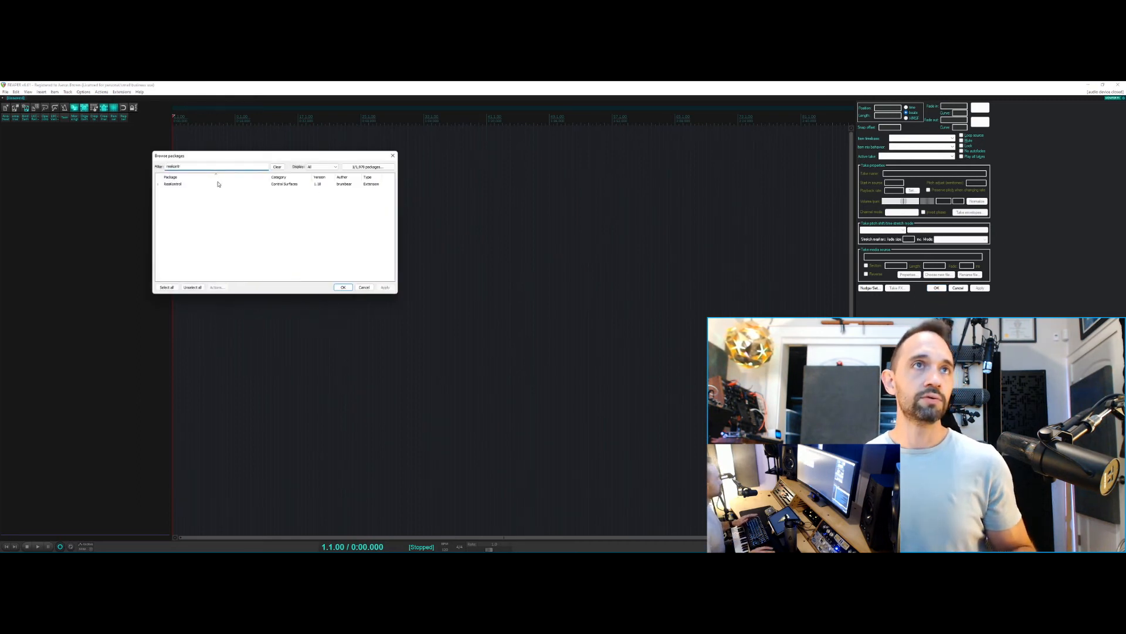
- Mark ReaKontrol for uninstall, apply it, and confirm deleting its files
{"action": "right_click", "coordinate": [173, 183]}
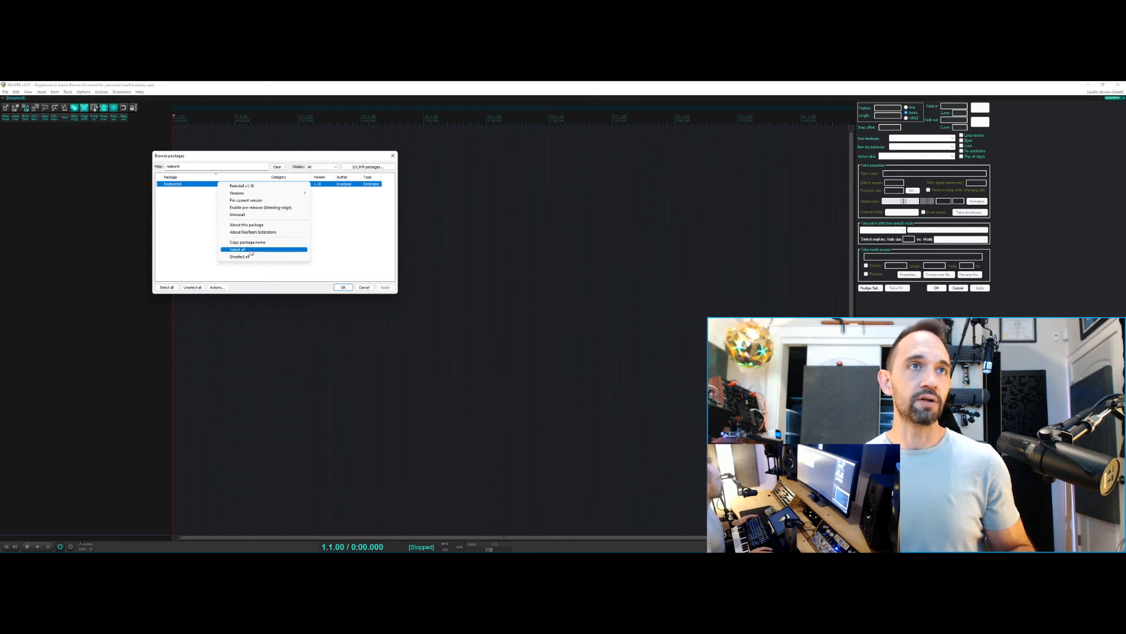
{"action": "left_click", "coordinate": [238, 250]}
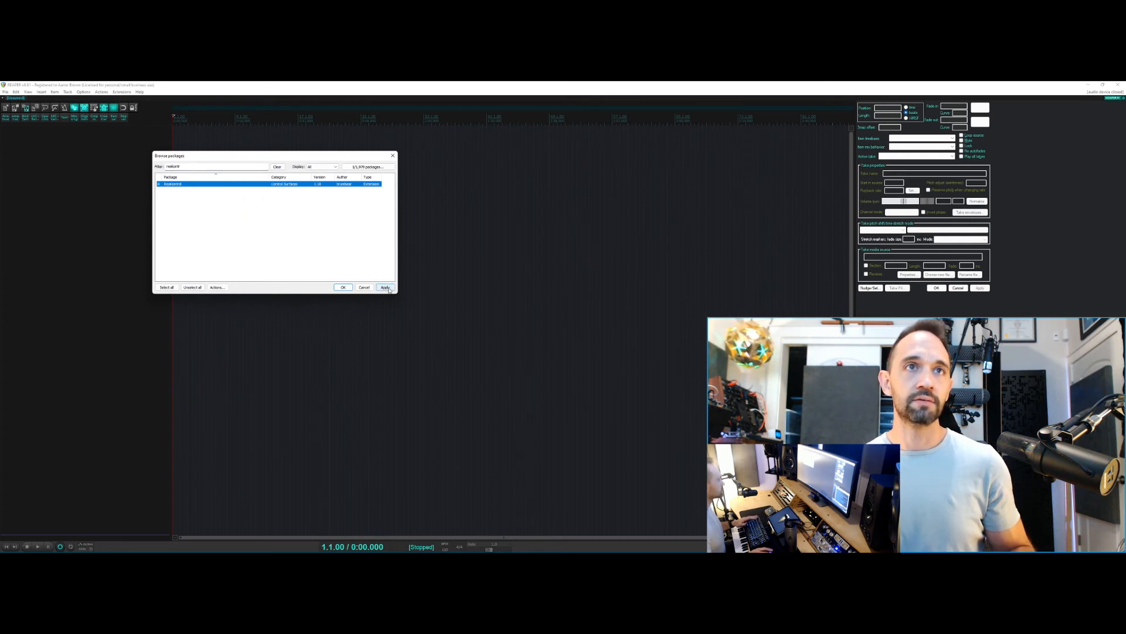
{"action": "left_click", "coordinate": [385, 286]}
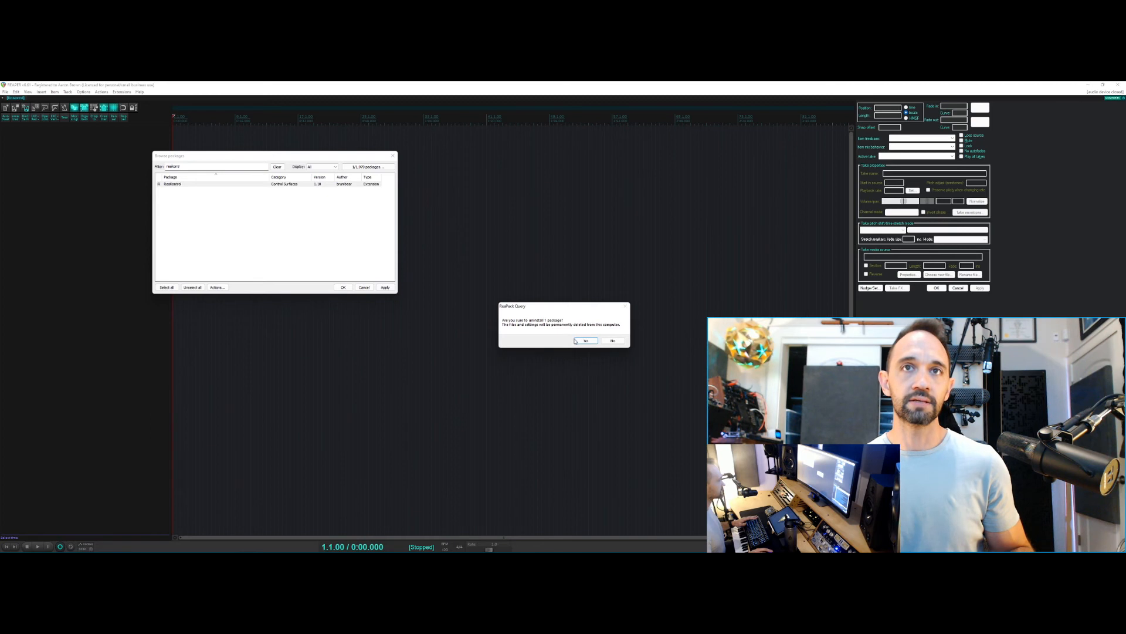
{"action": "left_click", "coordinate": [586, 340]}
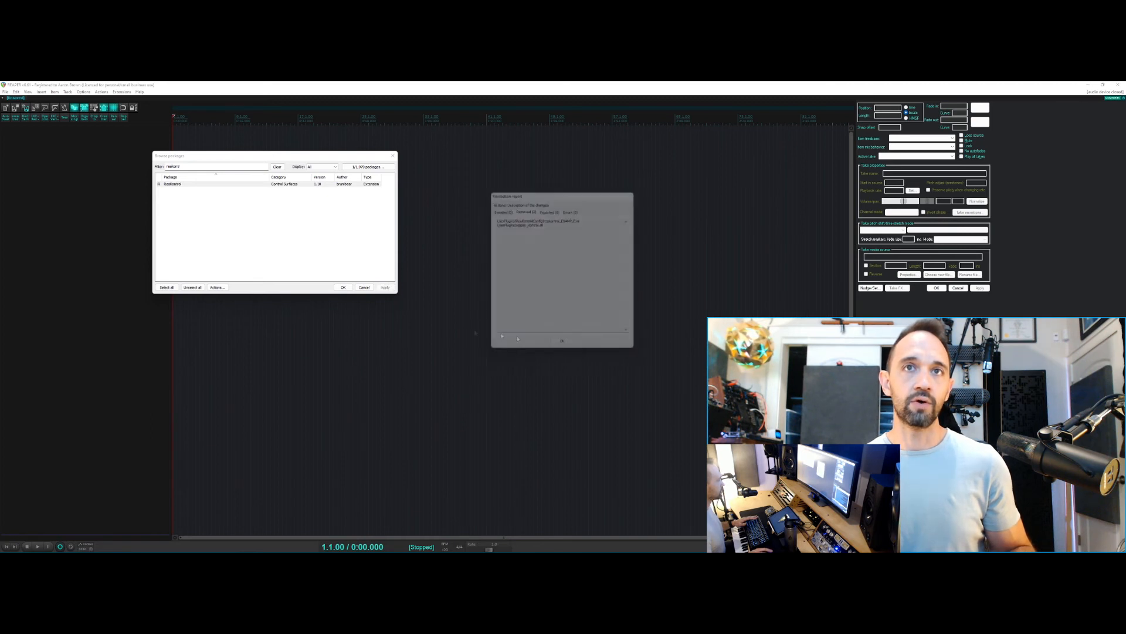